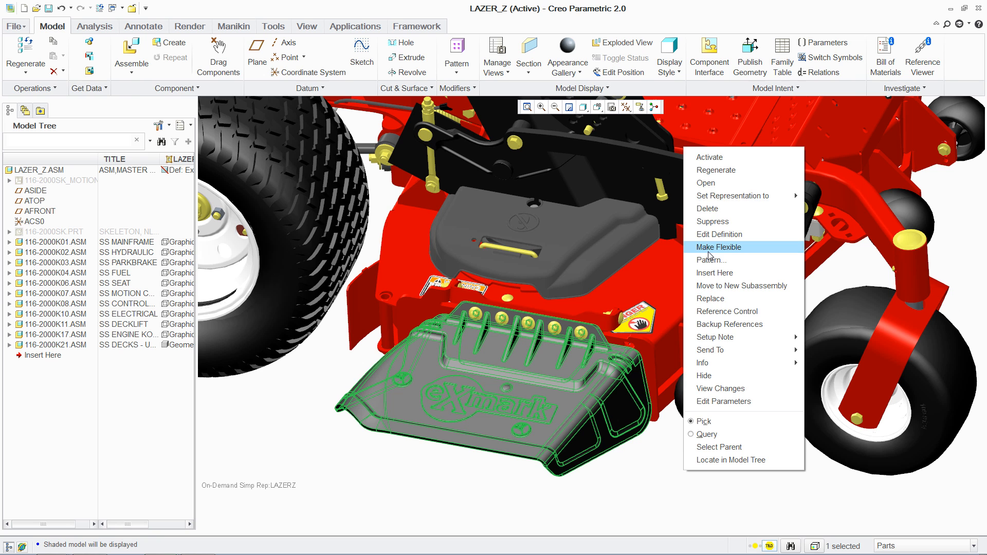
Step: Make the deck cover part flexible and switch to the Flexible Modeling tools
{"action": "left_click", "coordinate": [706, 182]}
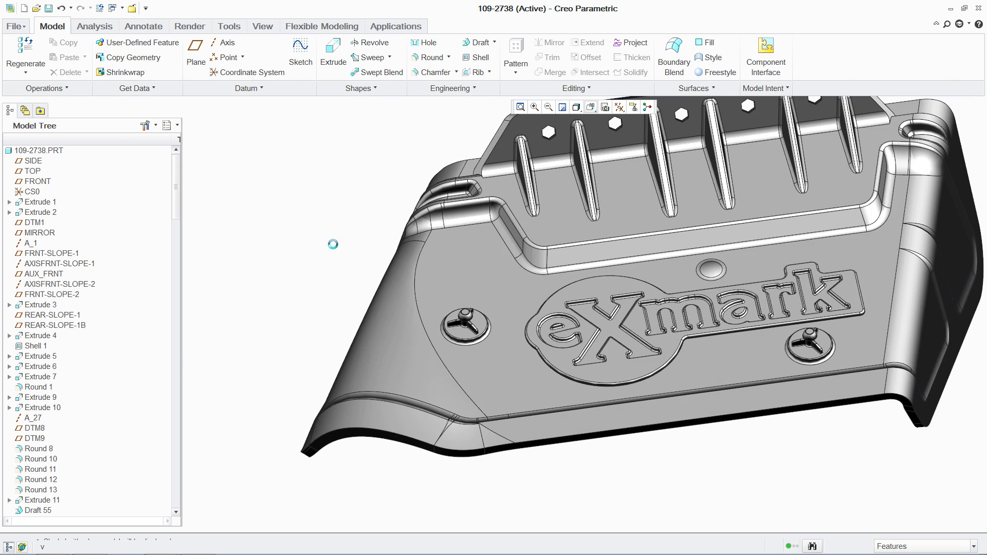
{"action": "left_click", "coordinate": [322, 27]}
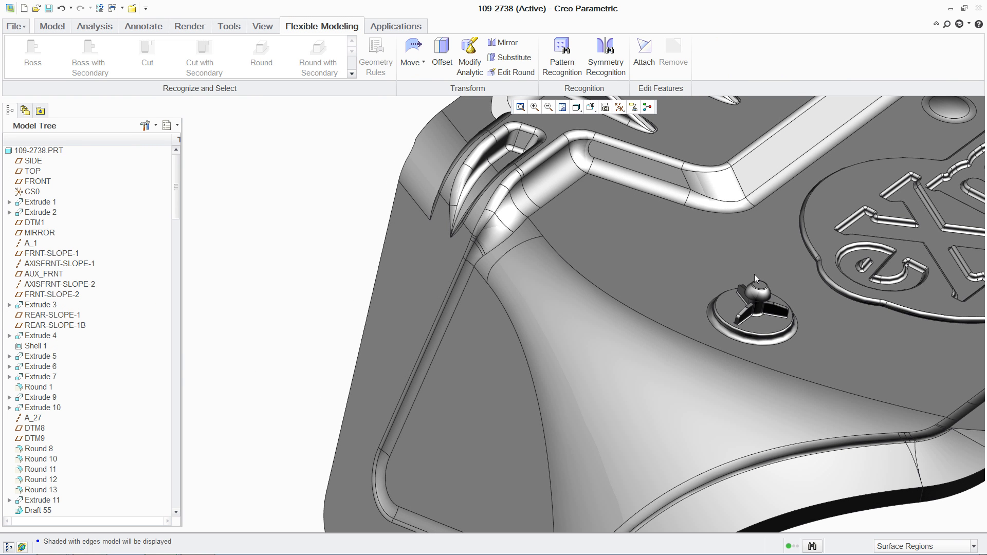
Step: Drag the mounting attachment onto the side wall, keeping the original copy
{"action": "left_click", "coordinate": [412, 53]}
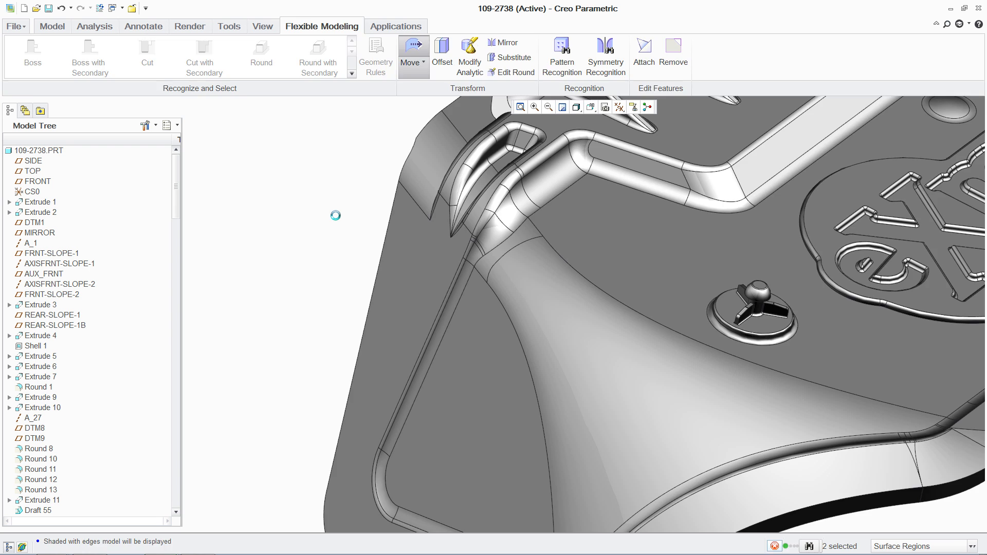
{"action": "left_click", "coordinate": [411, 45]}
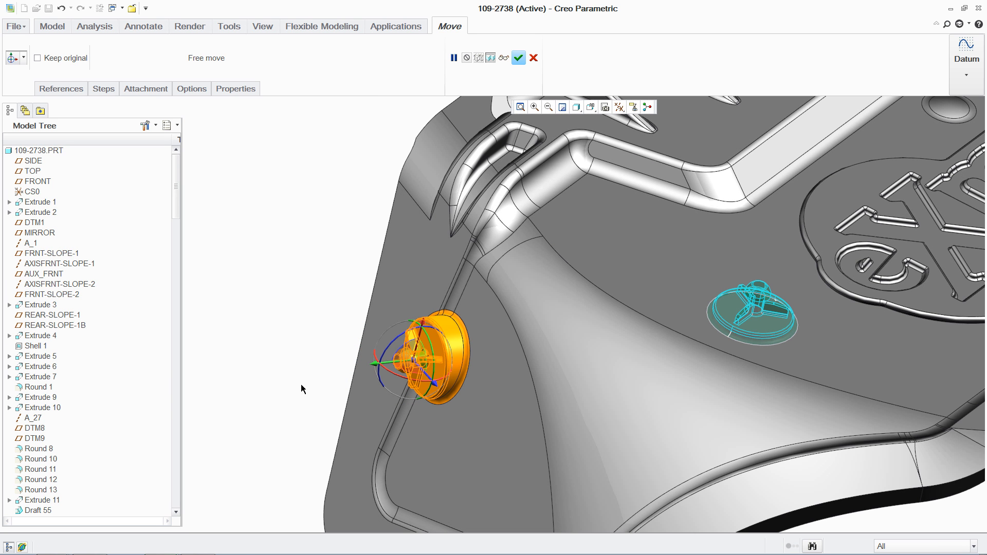
{"action": "left_click", "coordinate": [37, 58]}
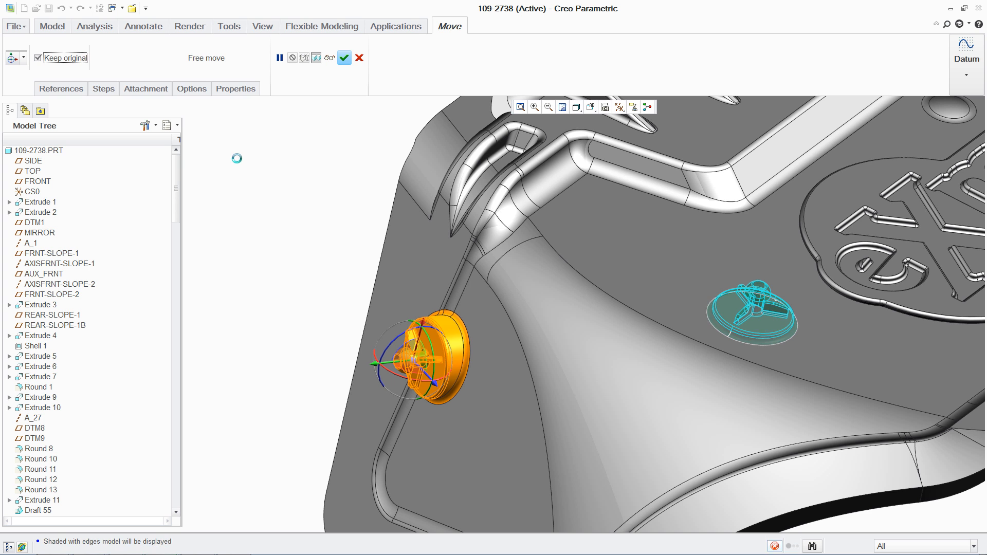
{"action": "left_click", "coordinate": [344, 57]}
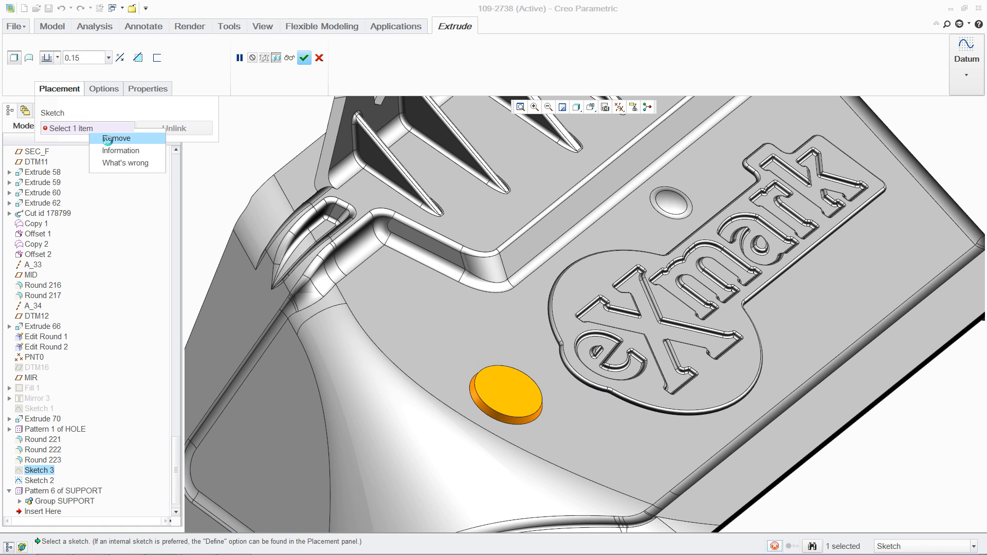
Step: Remove the round pad extrude's current sketch from its Placement collector
{"action": "left_click", "coordinate": [39, 480]}
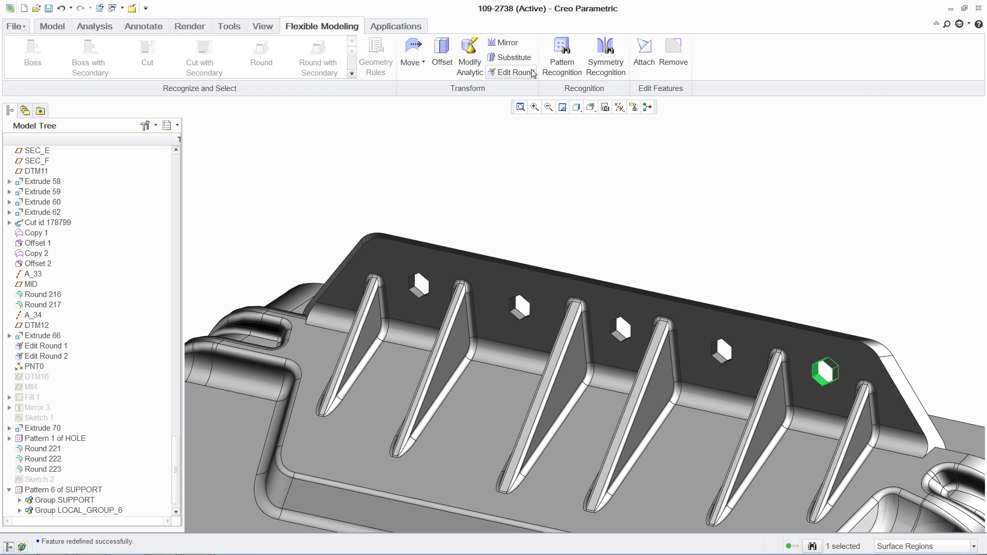
Step: Recognize the hex bosses as a pattern with 3 instances at 3.890 spacing
{"action": "left_click", "coordinate": [561, 56]}
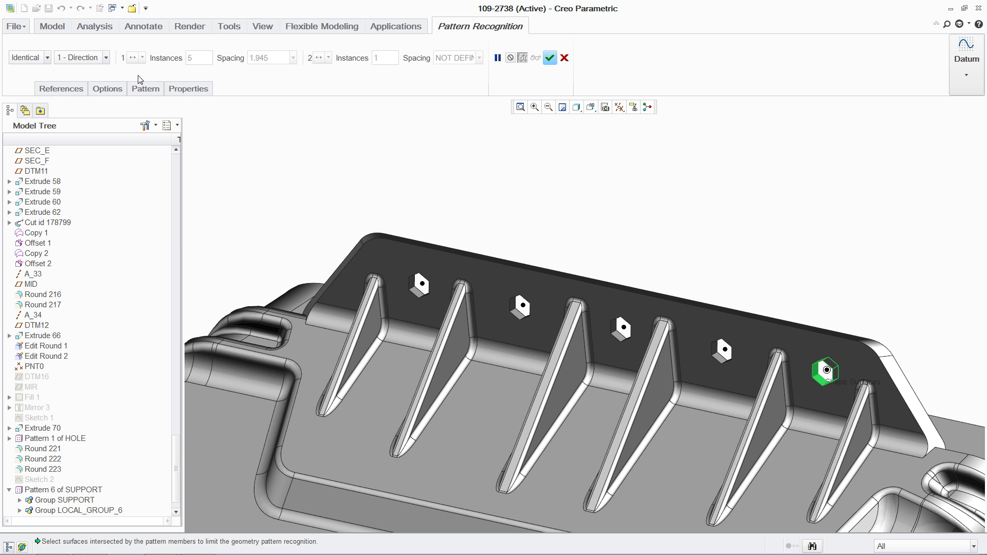
{"action": "left_click", "coordinate": [107, 89]}
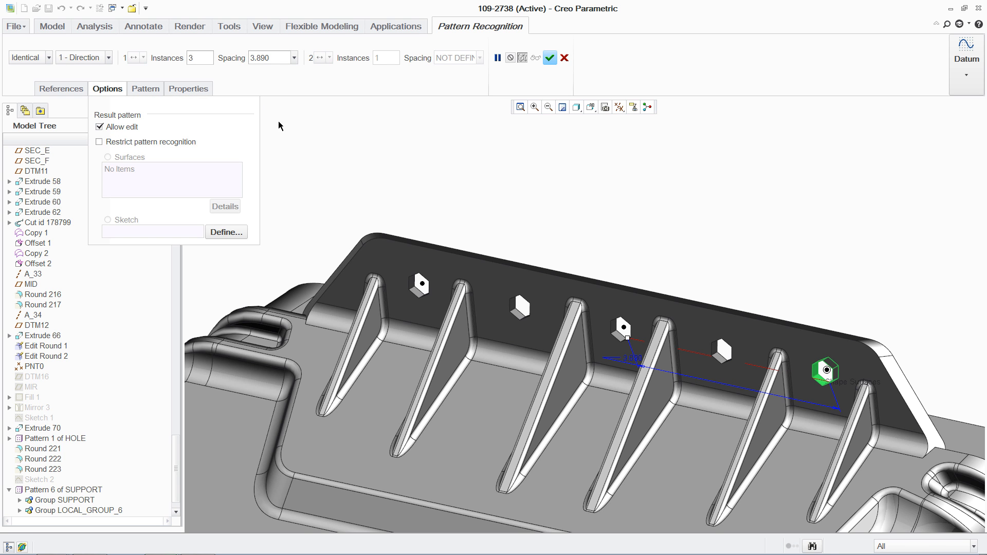
{"action": "left_click", "coordinate": [548, 57]}
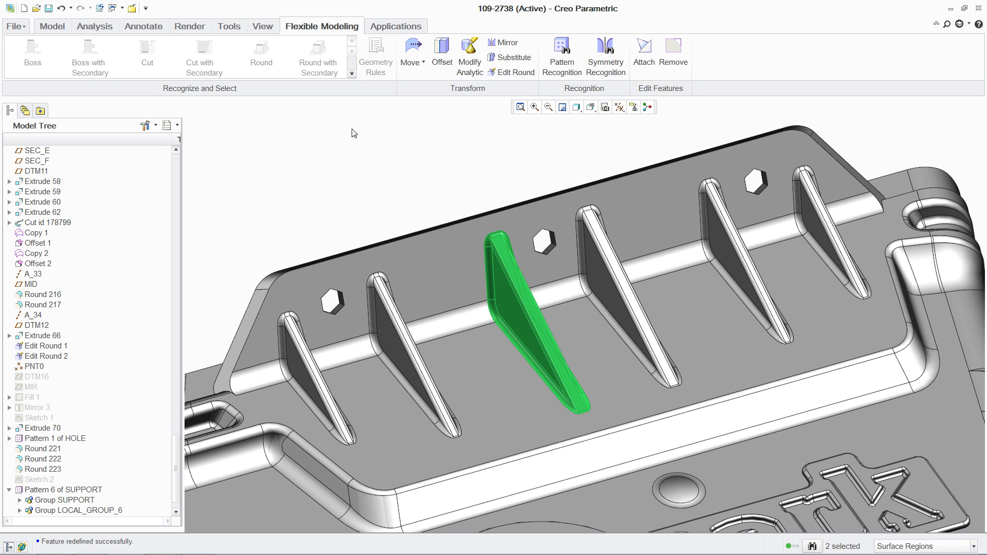
Step: Select both middle ribs on the rear wall and remove them
{"action": "left_click", "coordinate": [617, 296]}
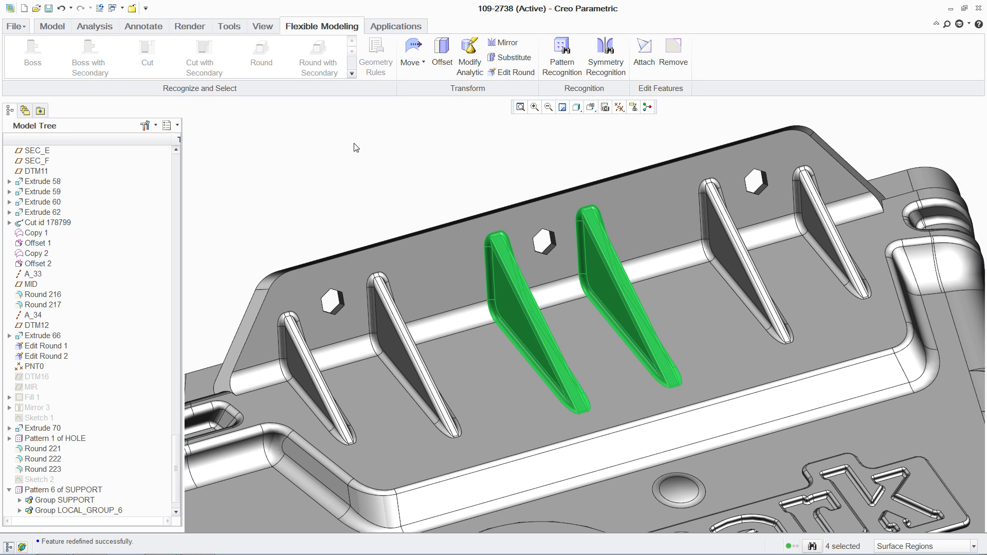
{"action": "left_click", "coordinate": [672, 54]}
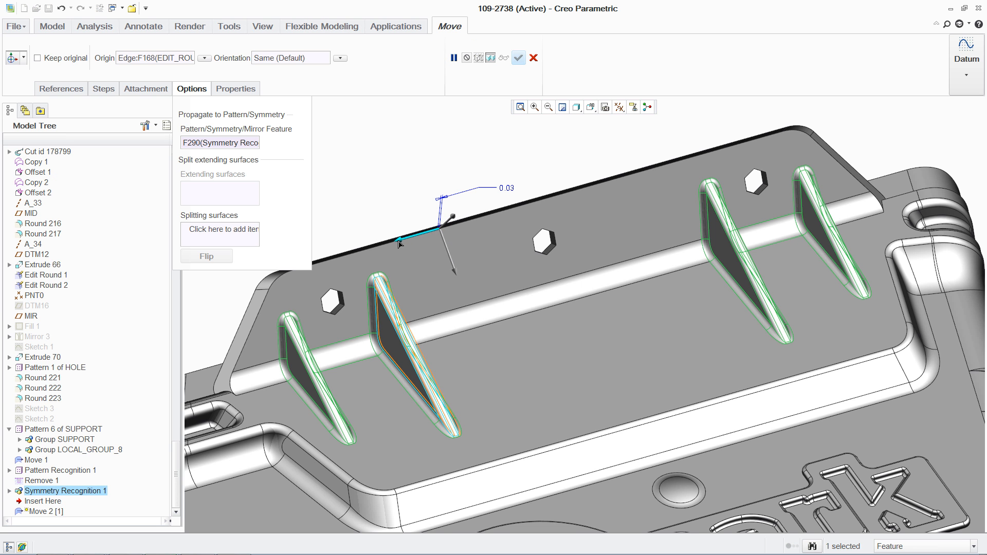
Step: Drag the inner ribs to 1.47, propagating the move across the symmetry
{"action": "left_click_drag", "start_coordinate": [401, 238], "coordinate": [452, 238]}
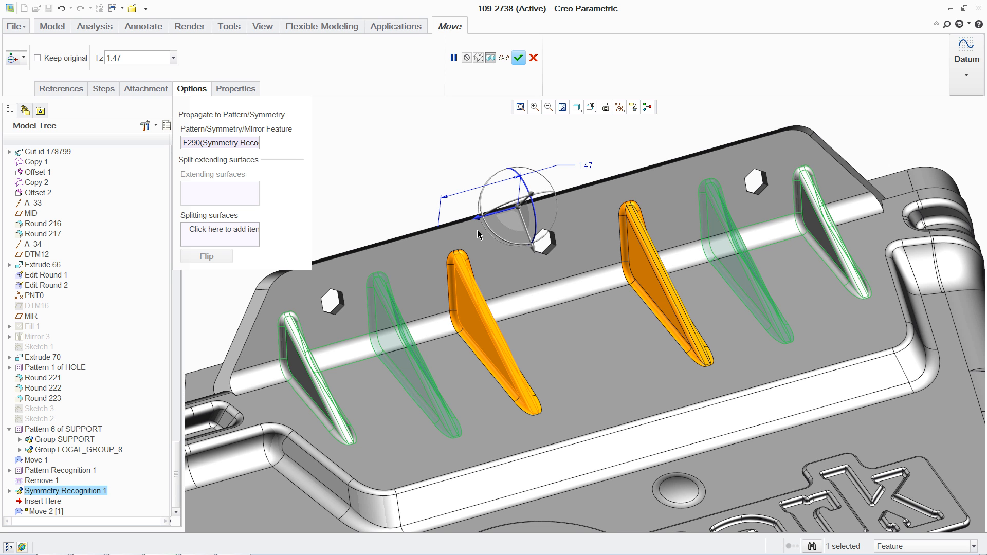
{"action": "left_click", "coordinate": [518, 57]}
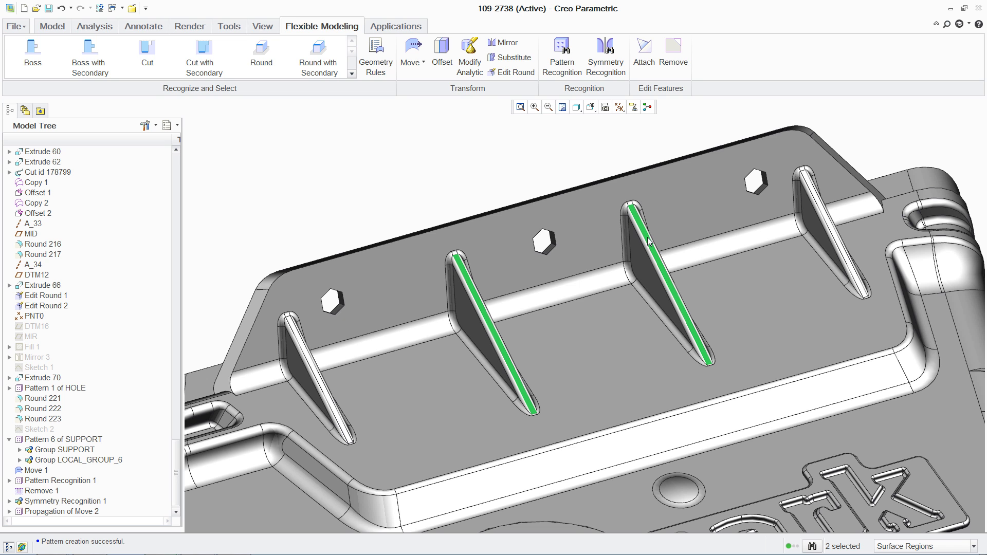
Step: Raise the inner ribs' top surfaces with Move by Dimension
{"action": "left_click", "coordinate": [413, 51]}
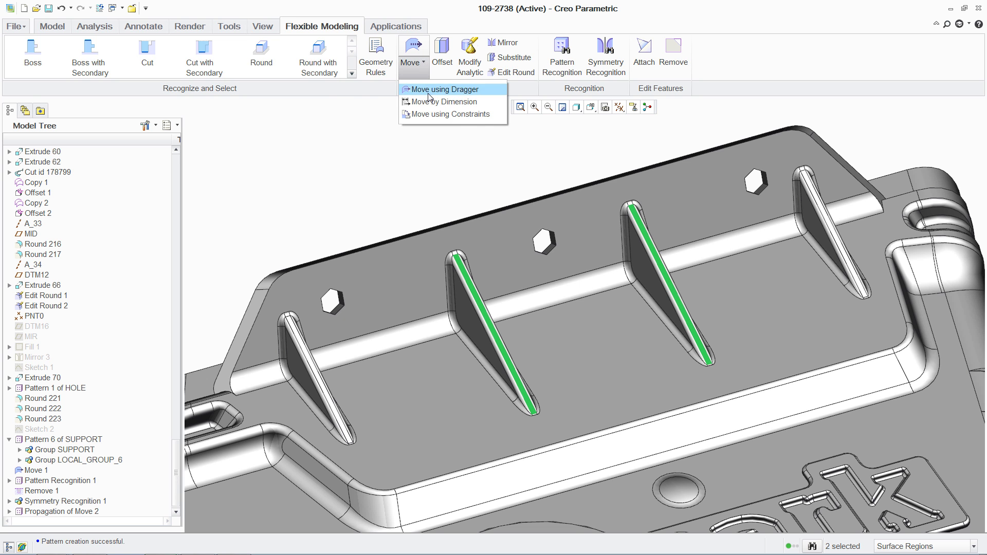
{"action": "left_click", "coordinate": [443, 89]}
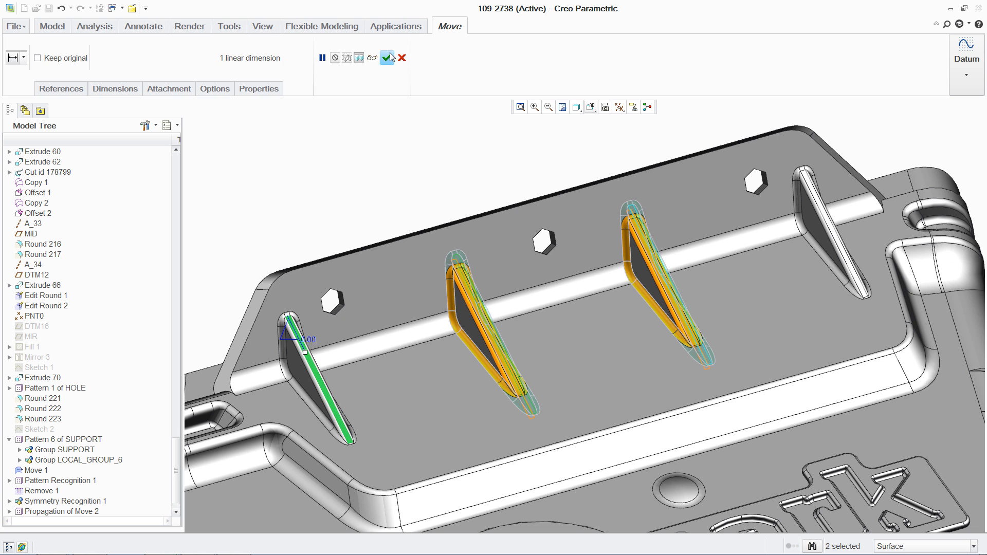
{"action": "left_click", "coordinate": [389, 57]}
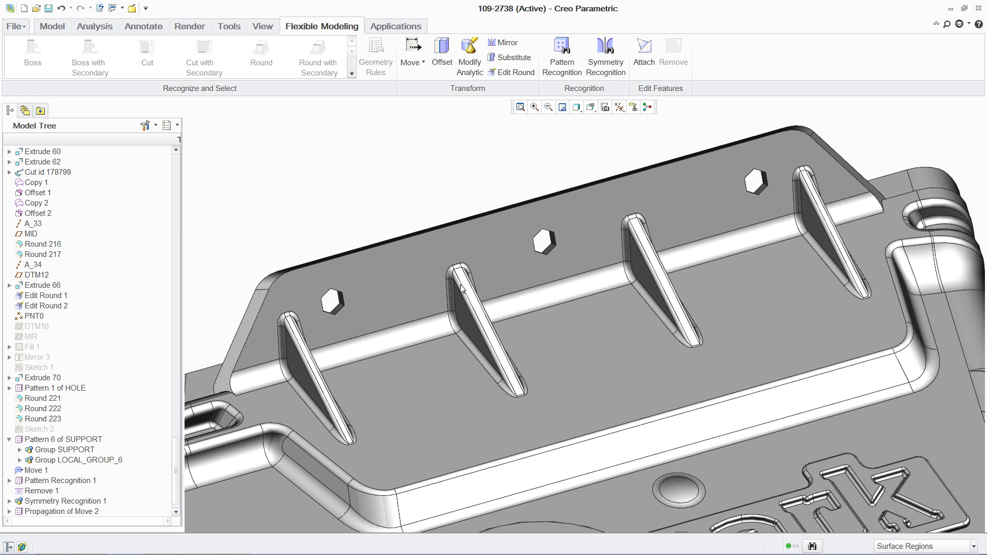
{"action": "left_click", "coordinate": [484, 333]}
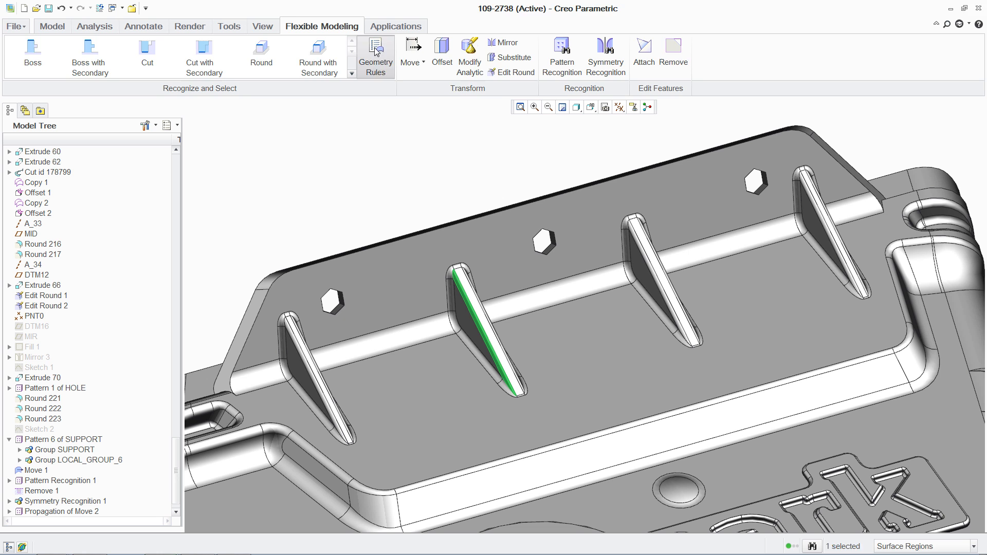
{"action": "left_click", "coordinate": [375, 54]}
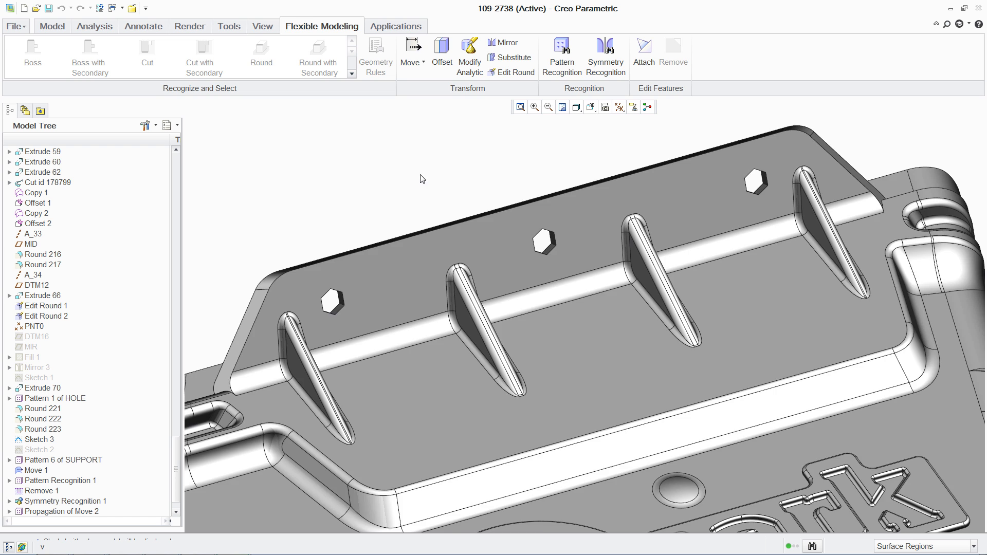
{"action": "left_click", "coordinate": [591, 390]}
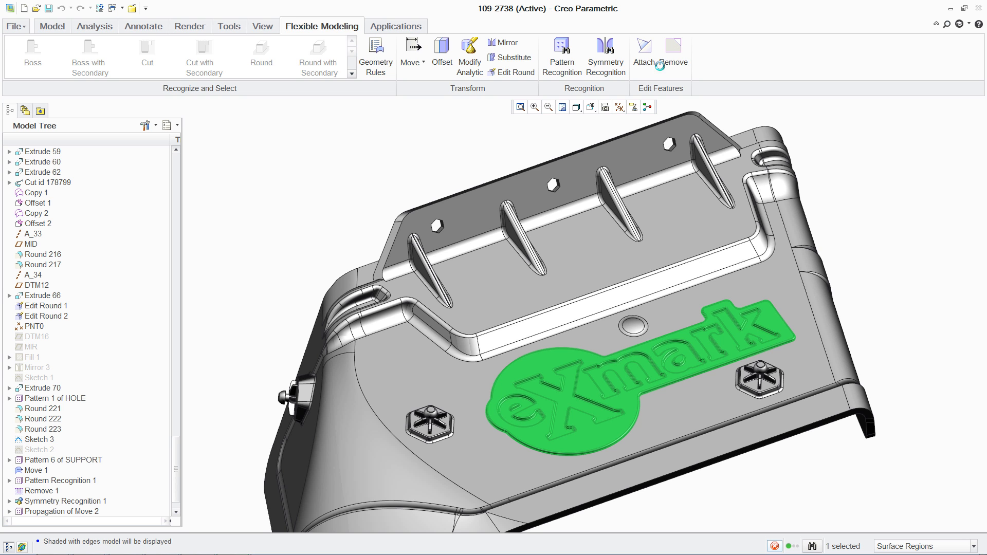
Step: Remove the eXmark logo region and close the part window
{"action": "left_click", "coordinate": [673, 53]}
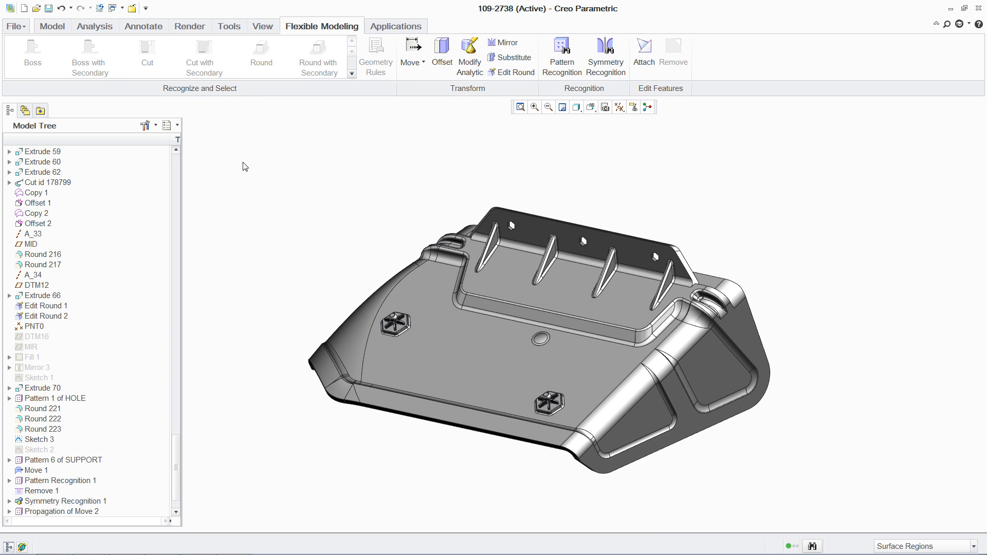
{"action": "left_click", "coordinate": [111, 8]}
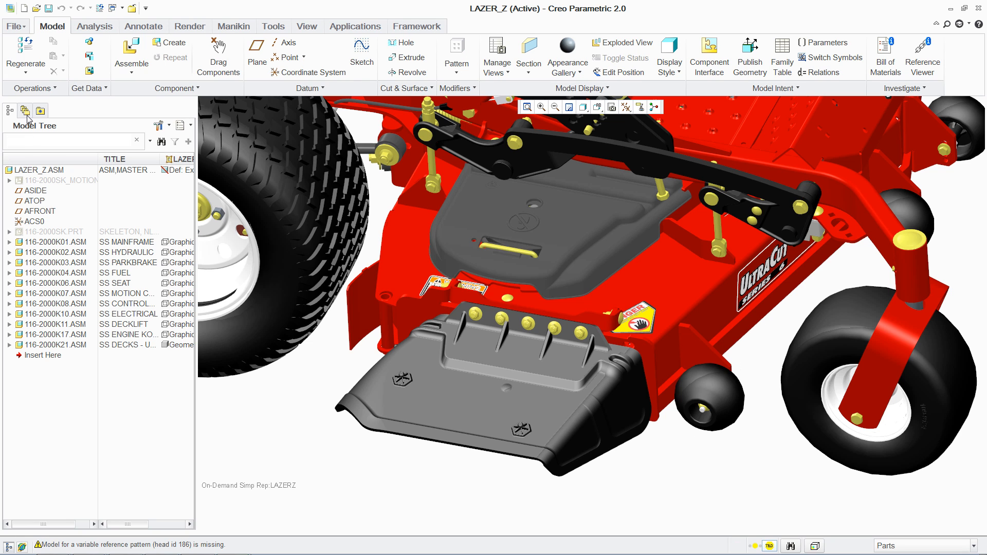
Step: Regenerate LAZER_Z.ASM, accepting current values
{"action": "left_click", "coordinate": [26, 56]}
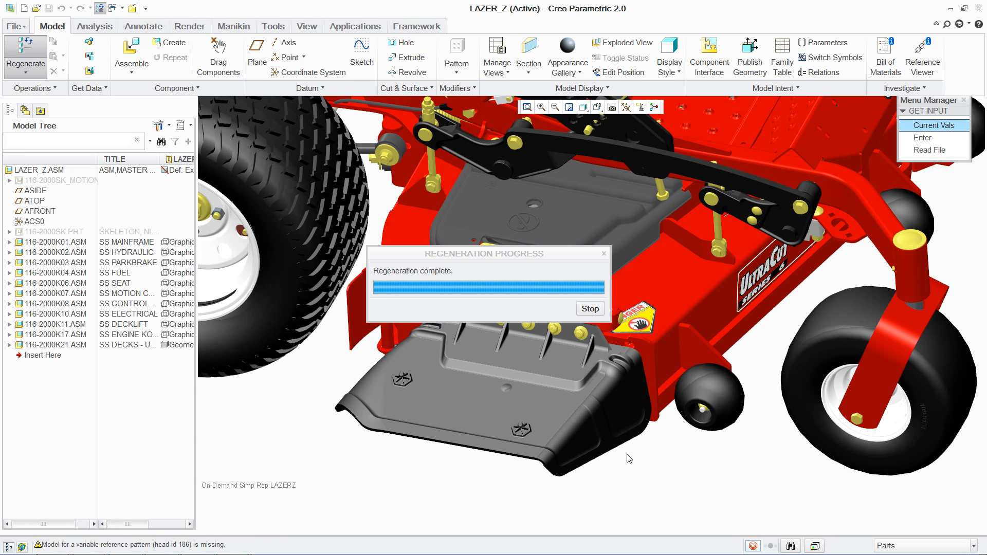